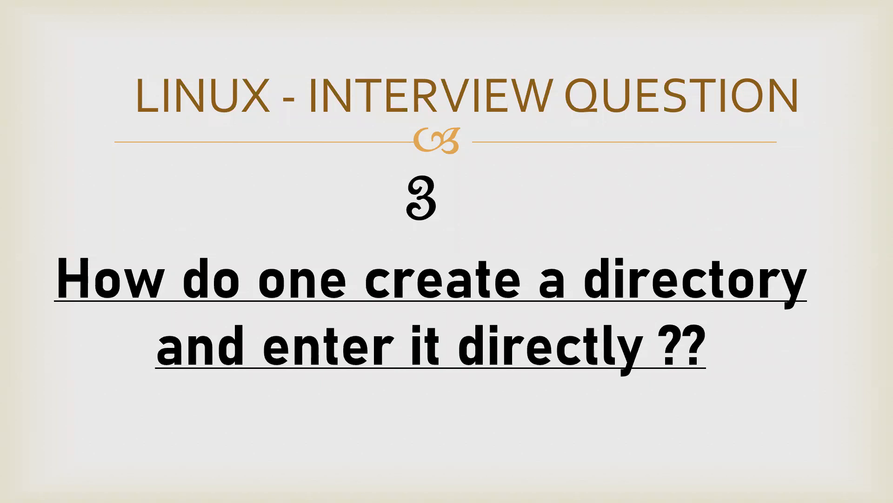
pyautogui.moveTo(411, 135)
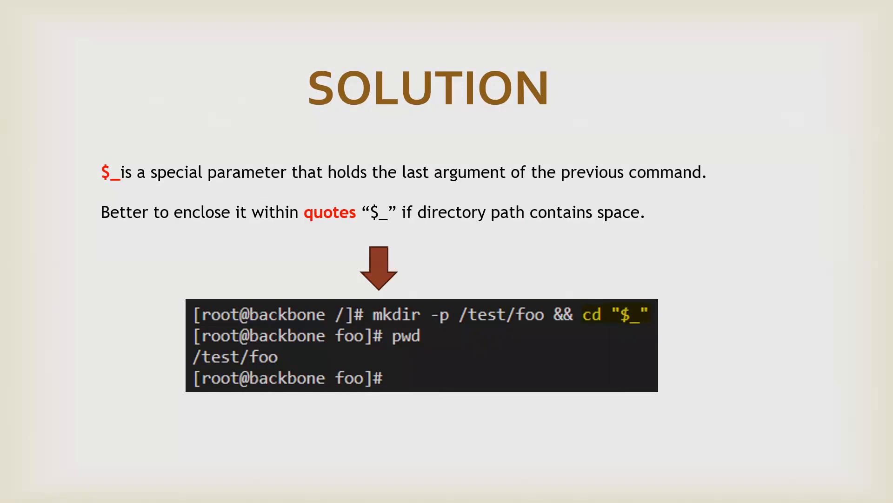
pyautogui.moveTo(383, 383)
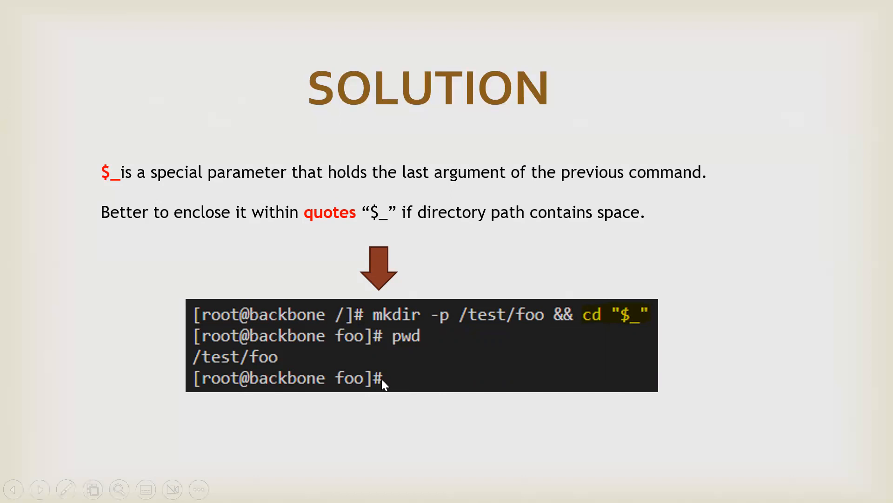